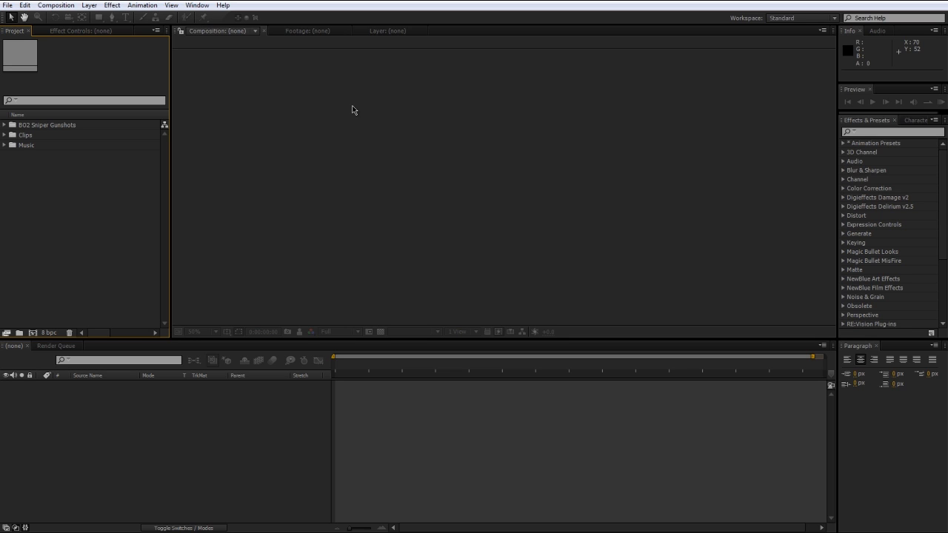
- Create a new 1280×720, 59.94 fps composition named 'Main Comp', 2 seconds long
click(67, 5)
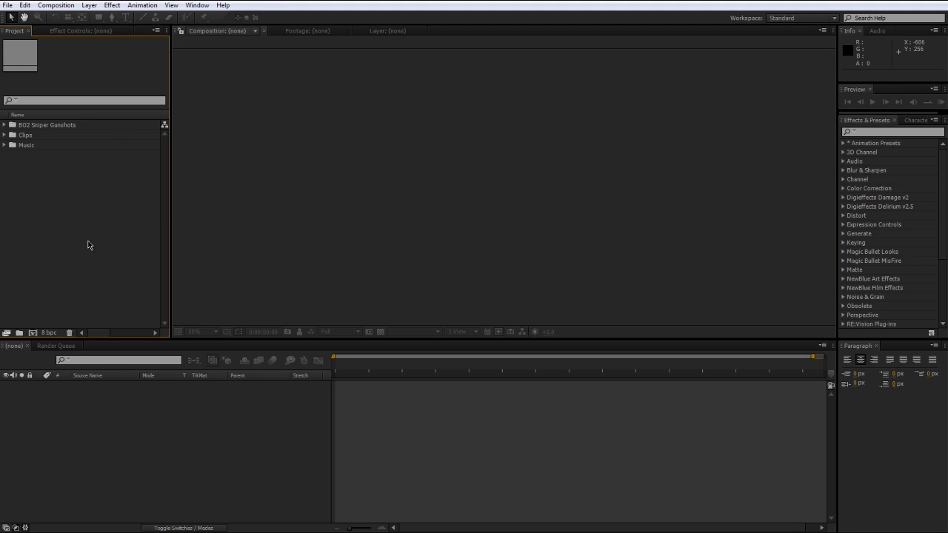
click(58, 5)
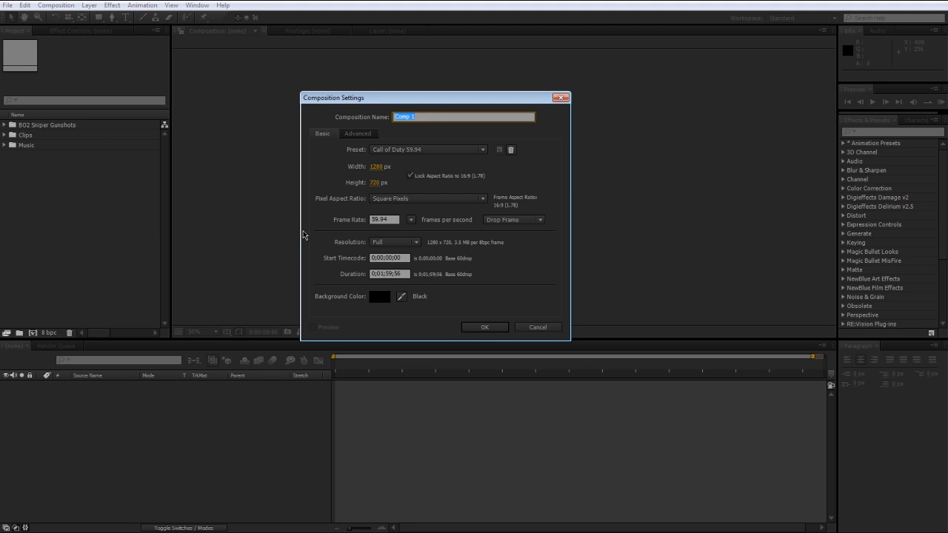
text(Main)
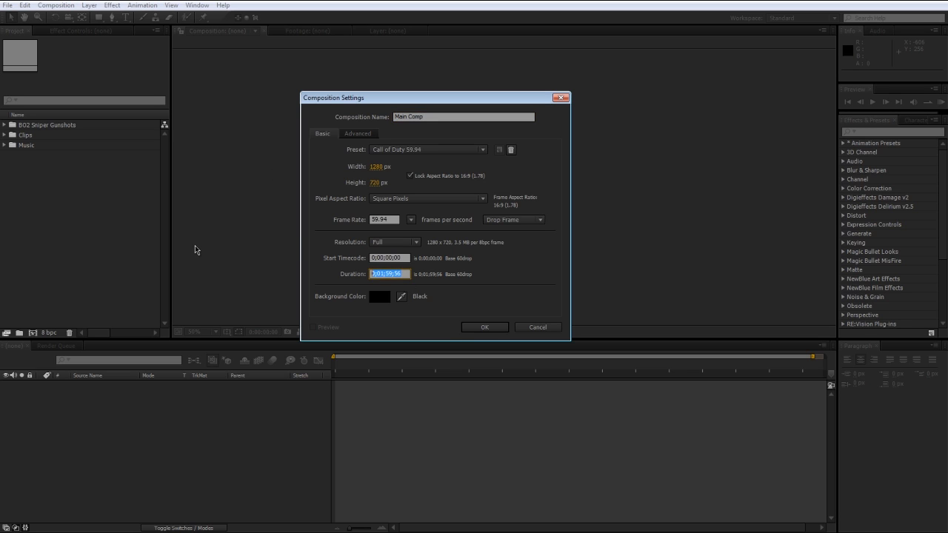
text(2.)
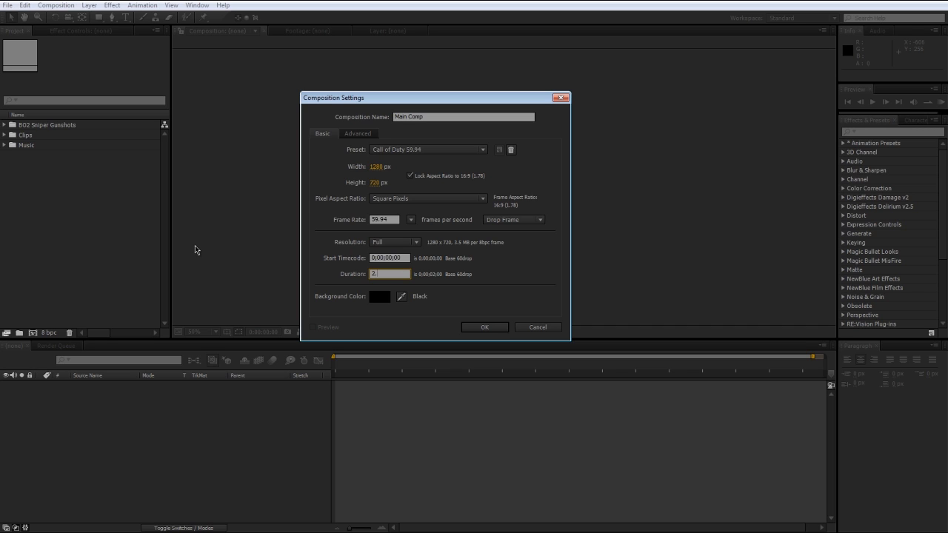
mouse_move(303, 106)
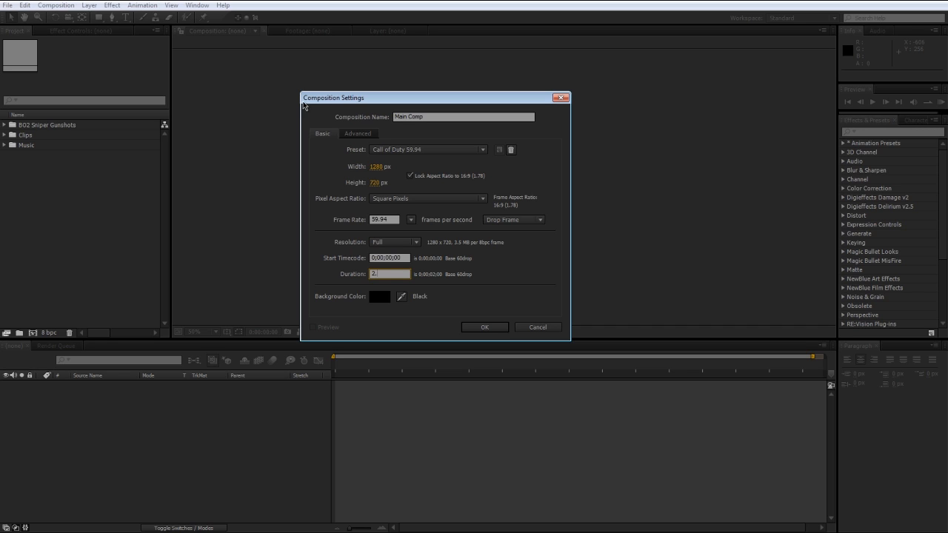
mouse_move(512, 297)
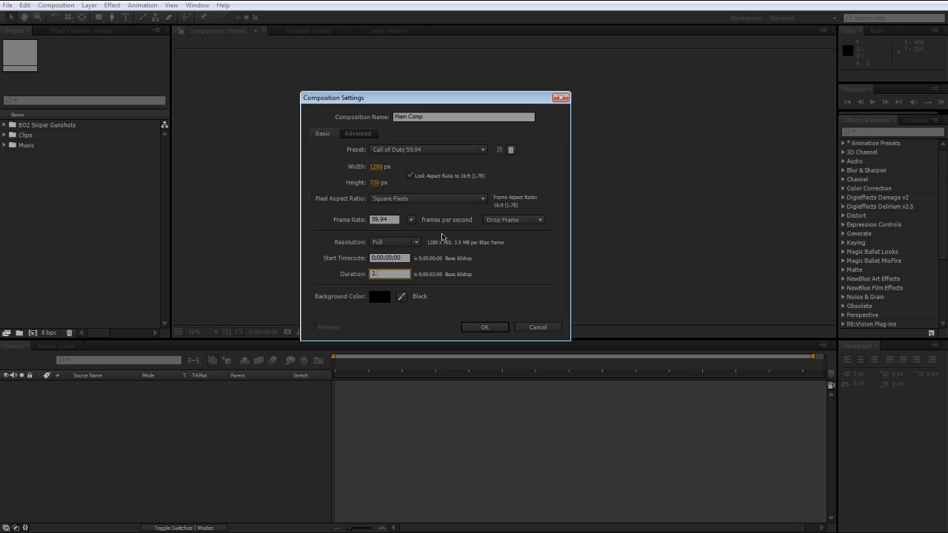
click(485, 328)
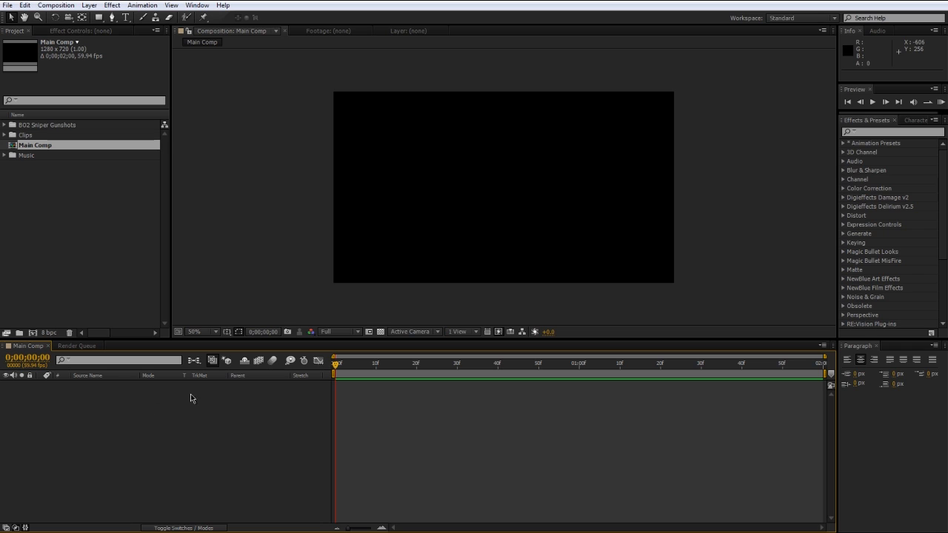
- Expand the Clips folder to list its nine MP4 gameplay clips
click(357, 364)
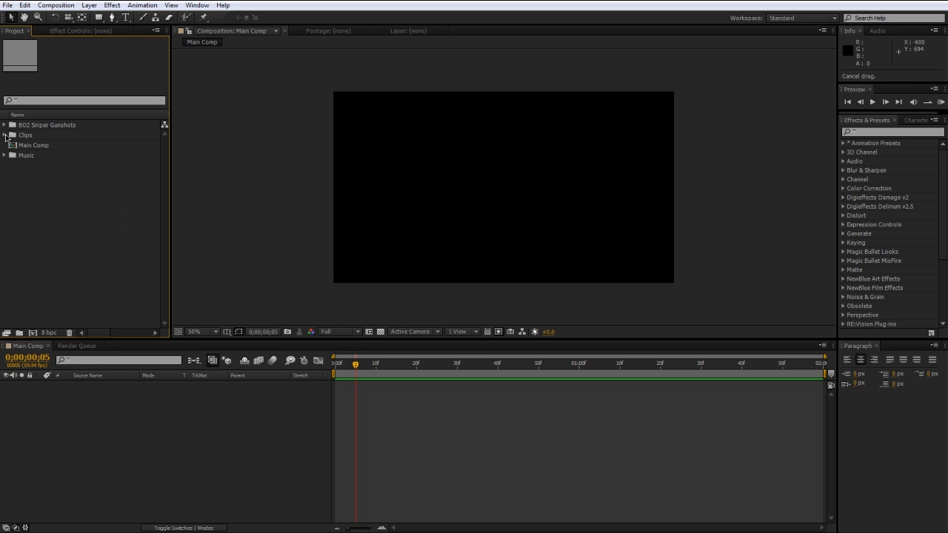
click(7, 137)
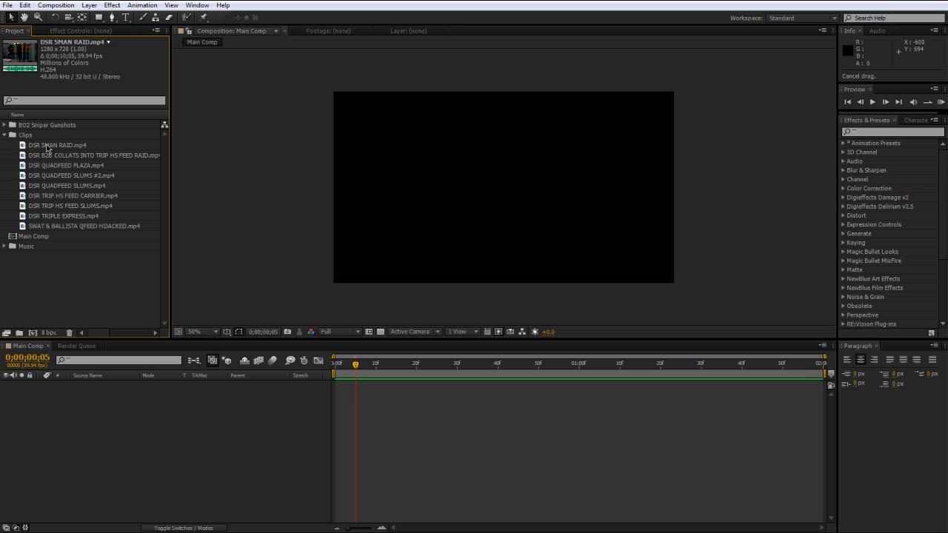
- Turn DSR SMAN RAID.mp4 into its own composition
click(57, 145)
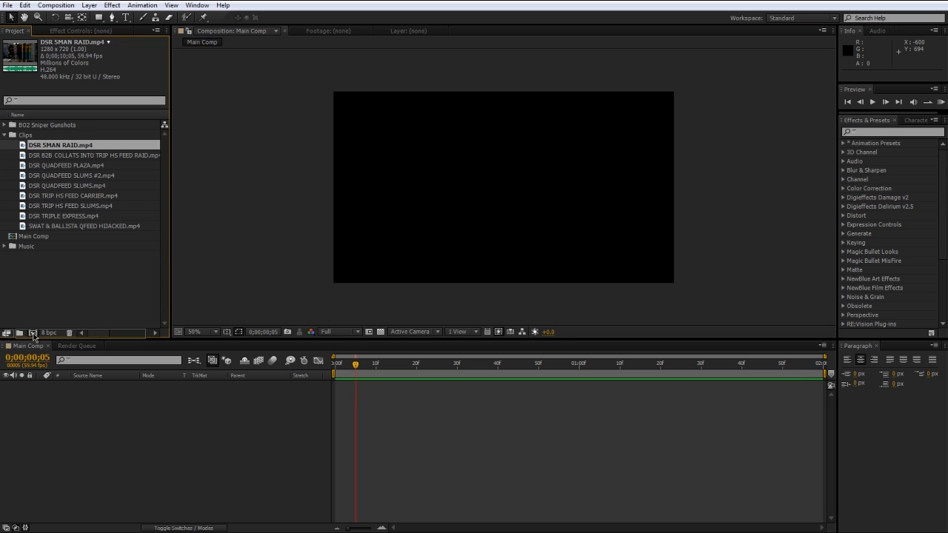
double_click(63, 146)
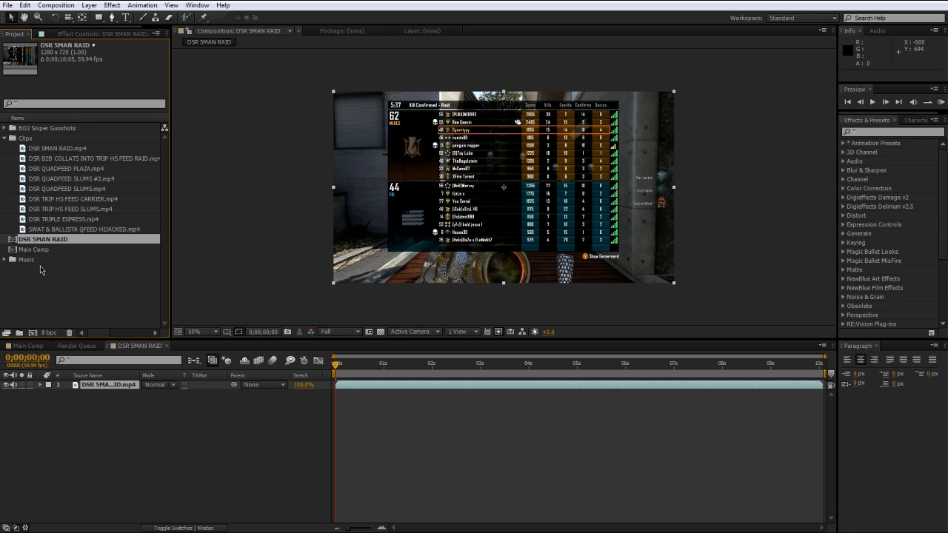
mouse_move(49, 289)
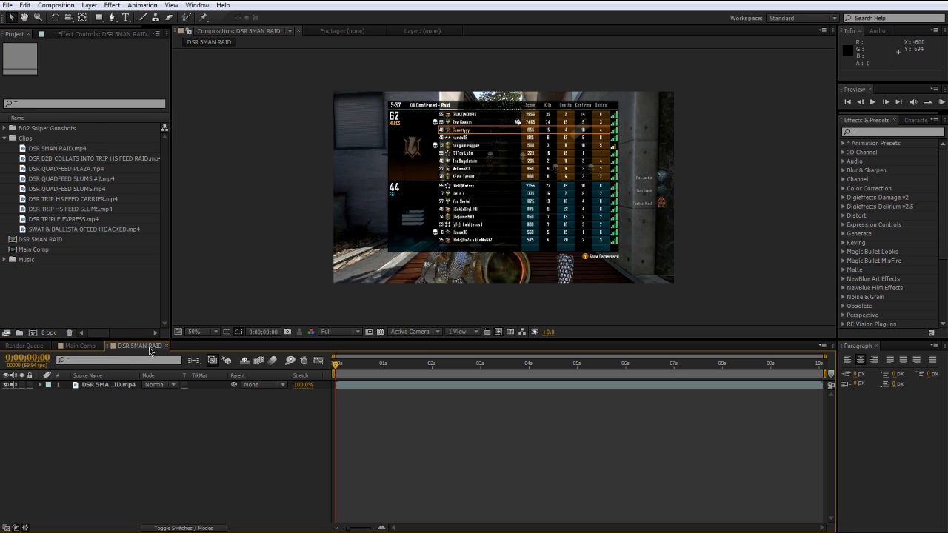
- Build a DSR QUADFEED SLUMS composition from its clip, then reopen DSR SMAN RAID
click(77, 345)
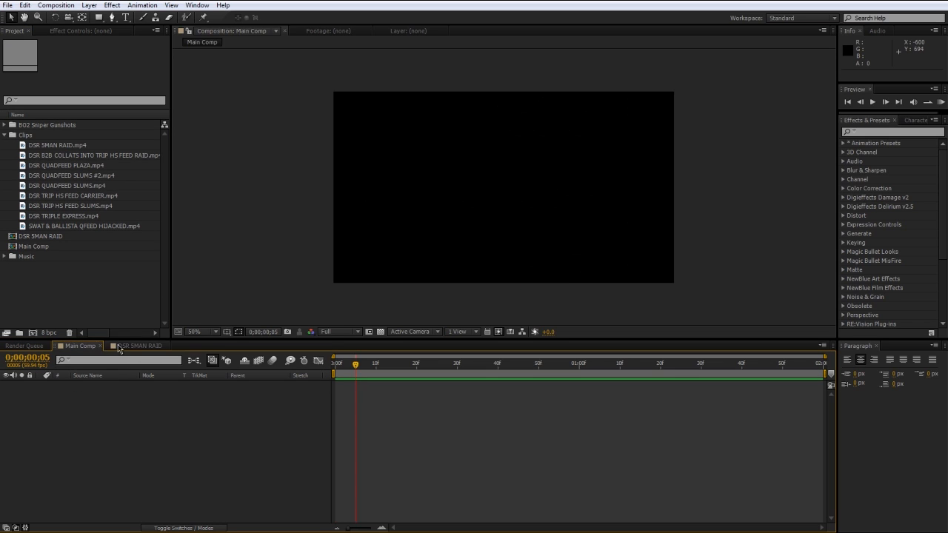
click(138, 346)
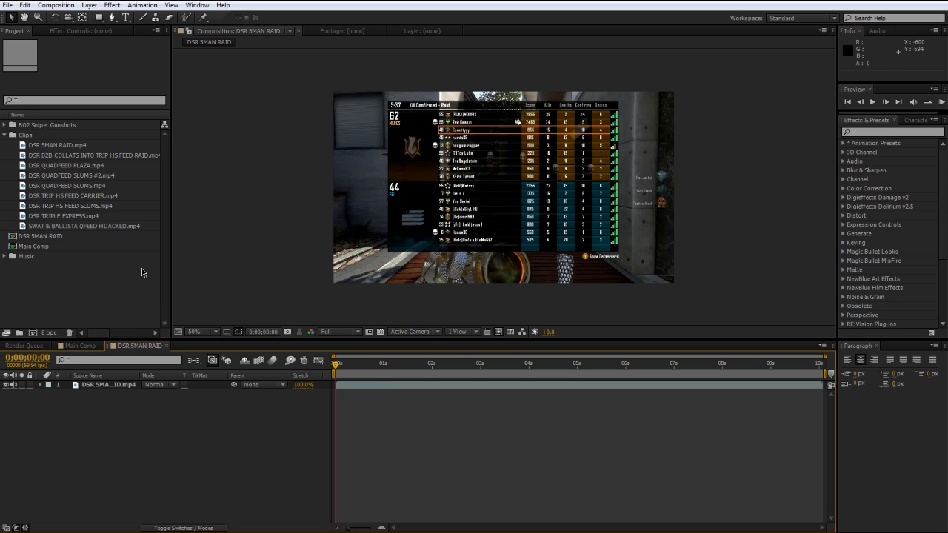
click(67, 186)
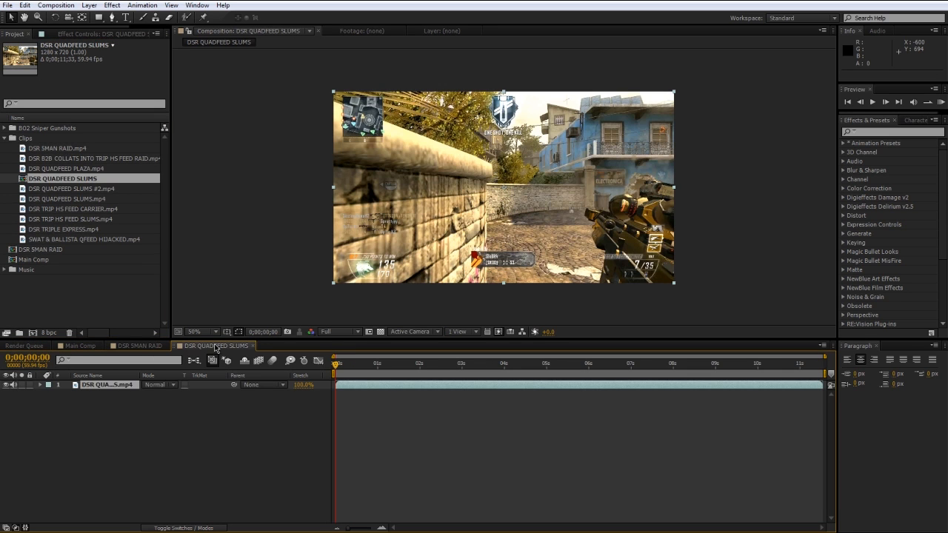
click(75, 346)
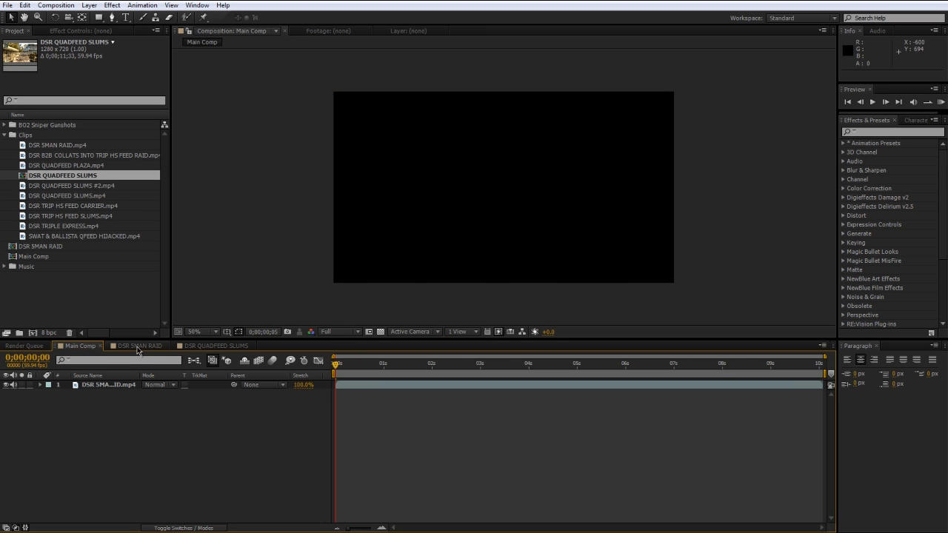
click(138, 345)
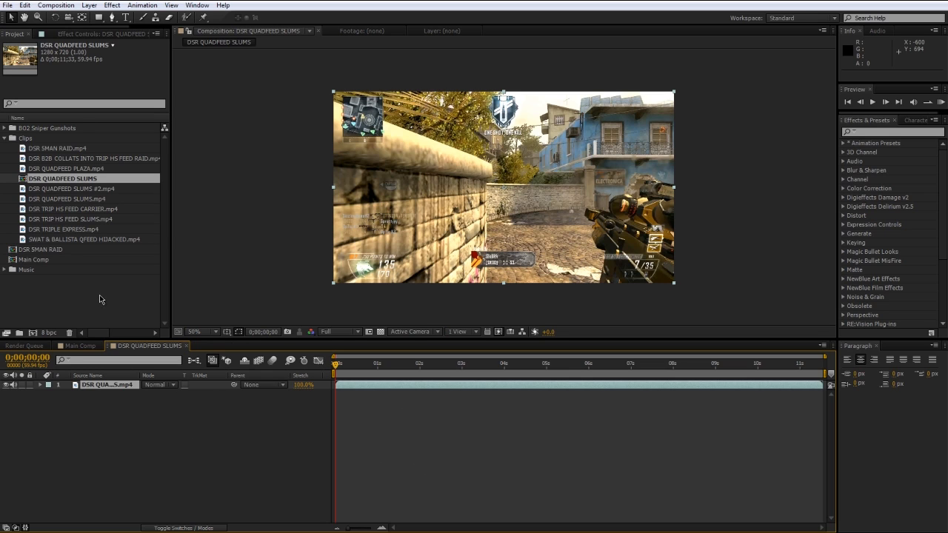
mouse_move(28, 293)
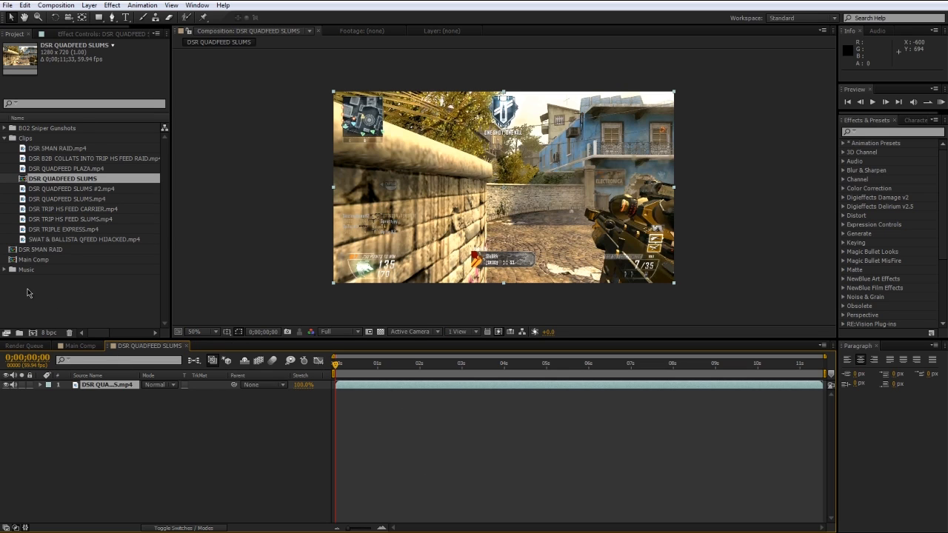
click(49, 250)
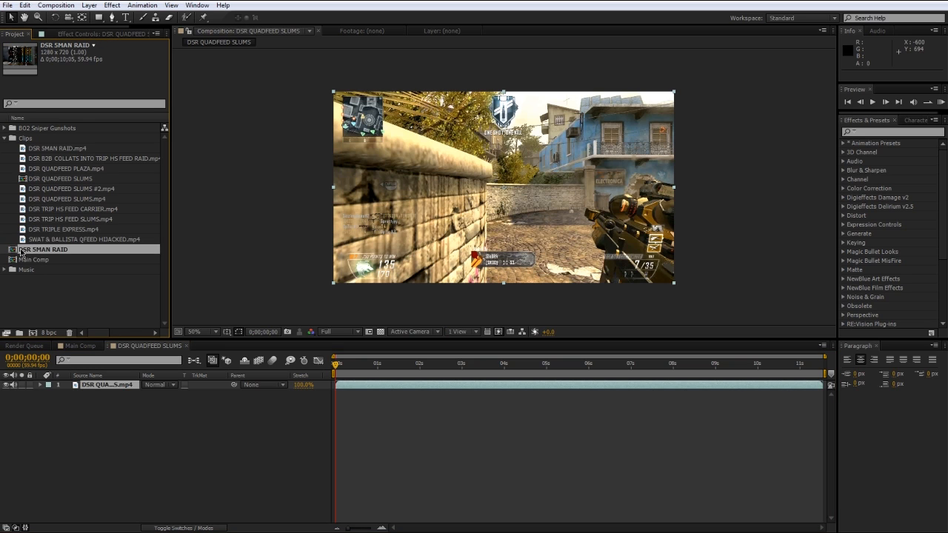
mouse_move(62, 254)
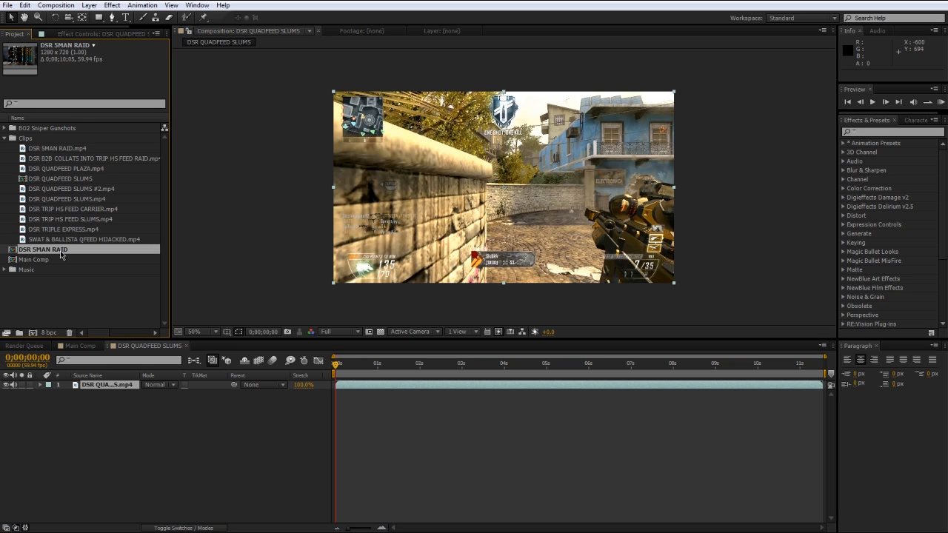
double_click(45, 249)
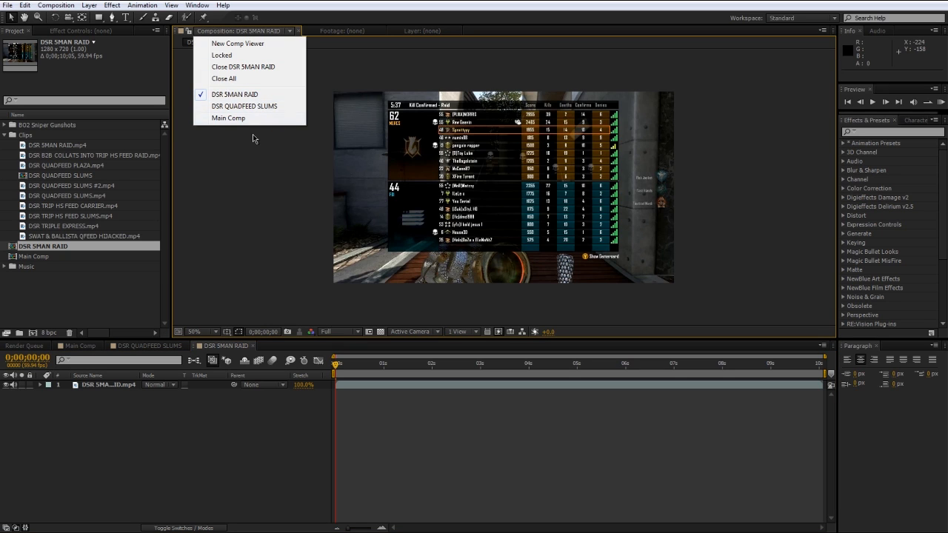
- Switch the viewer to the empty Main Comp
click(228, 118)
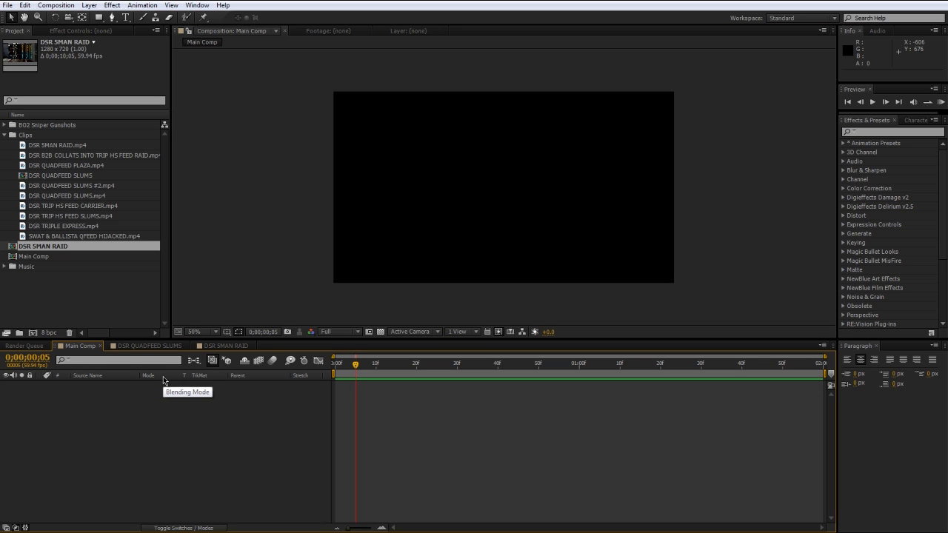
mouse_move(163, 381)
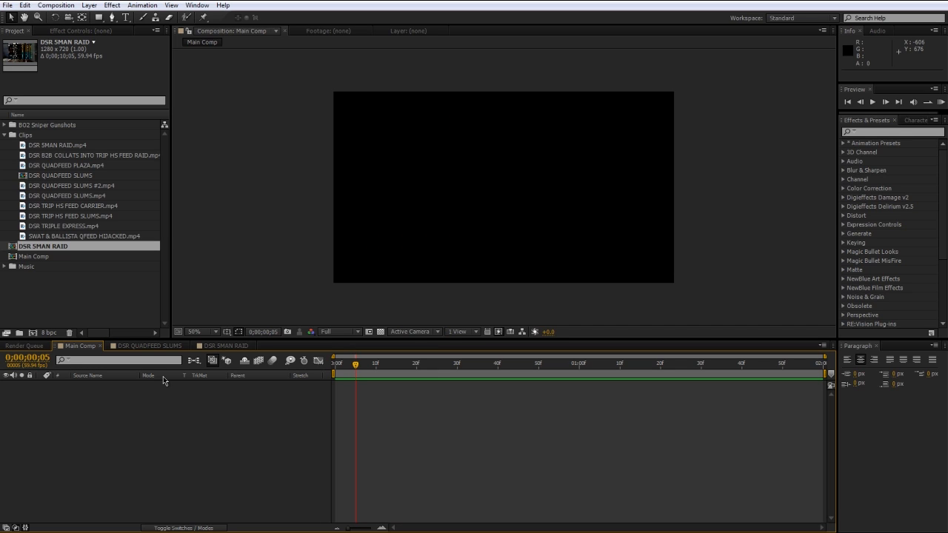
mouse_move(78, 272)
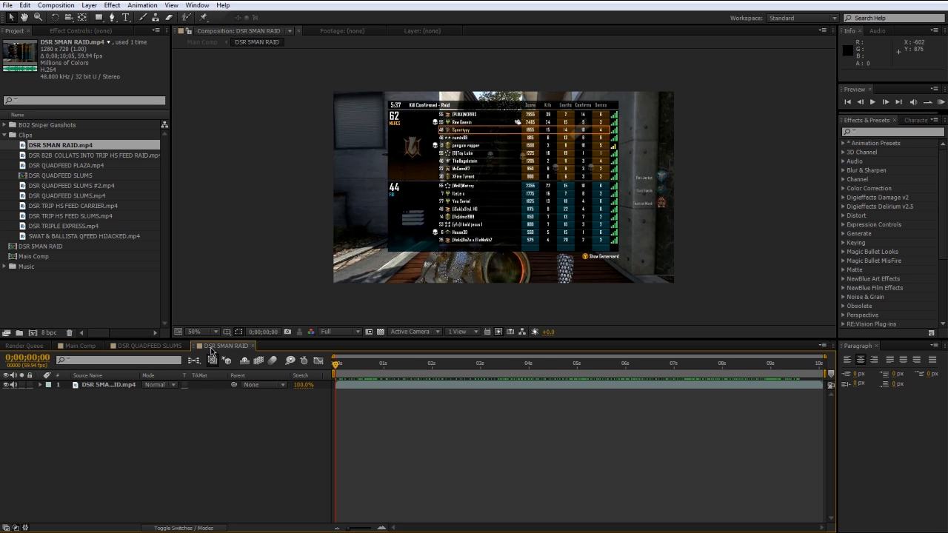
- Switch to DSR SMAN RAID, scrub to about 0;00;03;59, and start a new solid
click(377, 363)
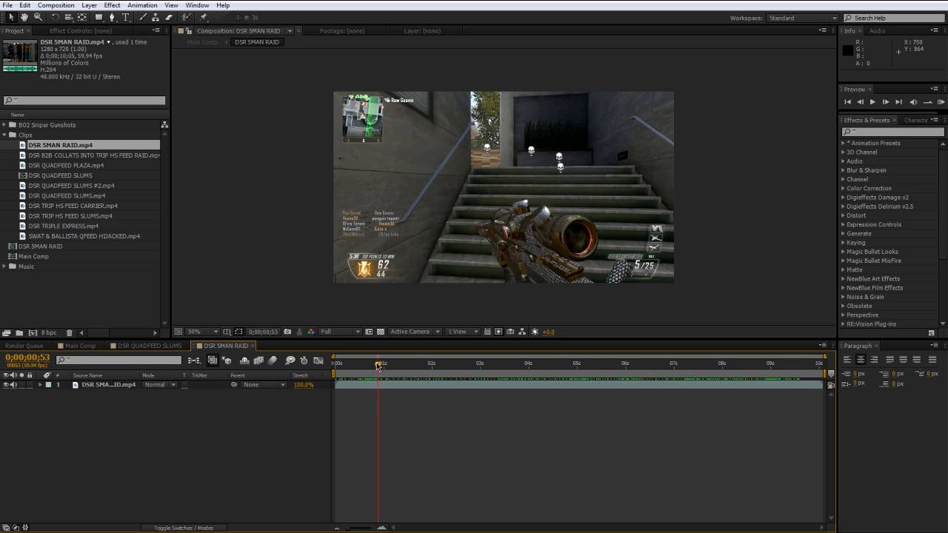
drag(378, 362, 472, 363)
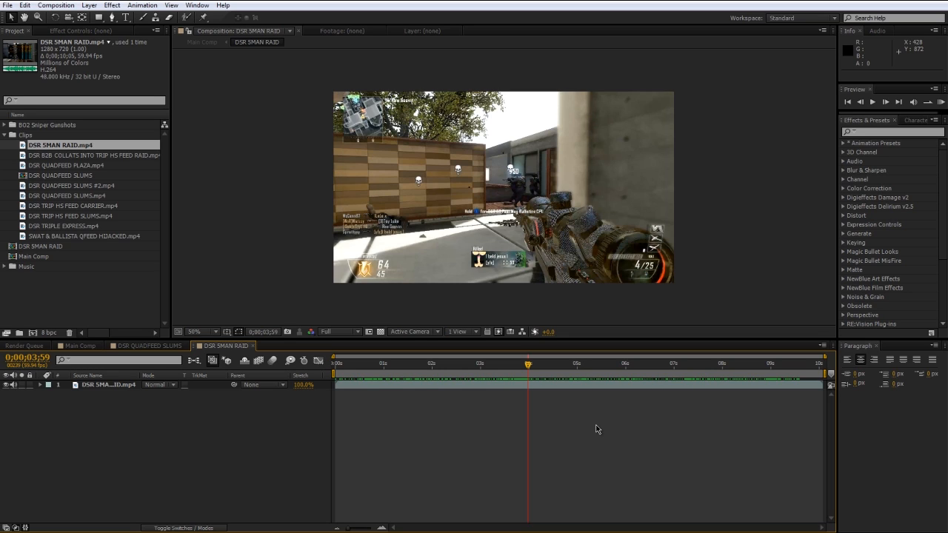
mouse_move(8, 170)
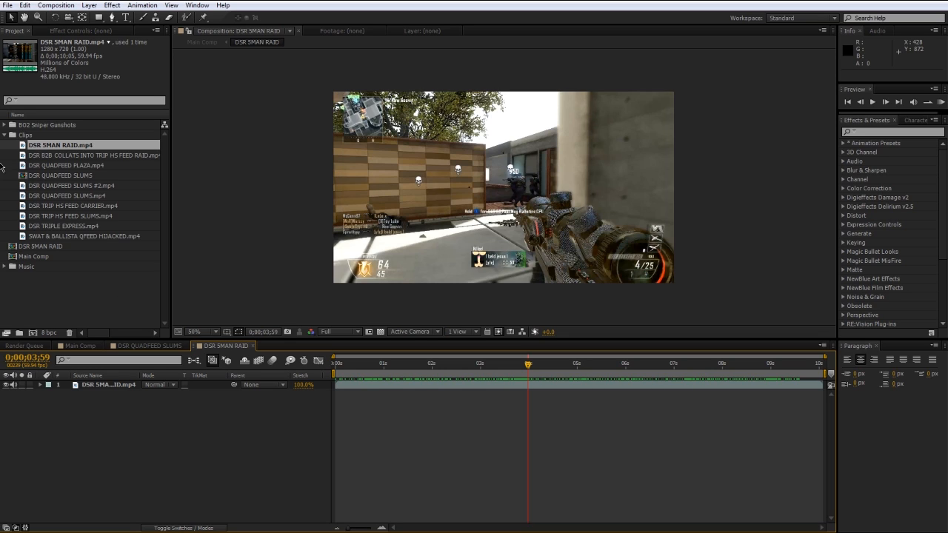
click(88, 6)
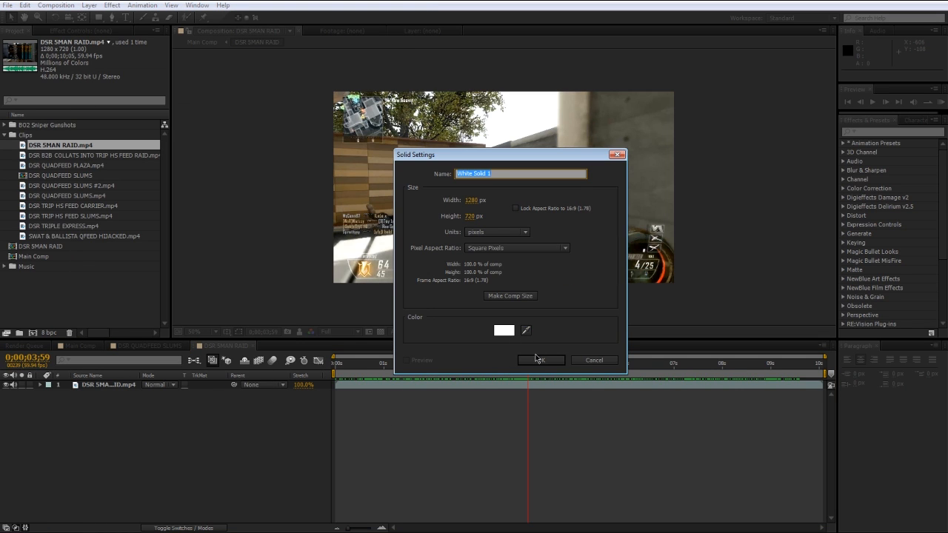
- Add a white solid with Optical Flares at brightness 610 and pick its render mode
click(541, 360)
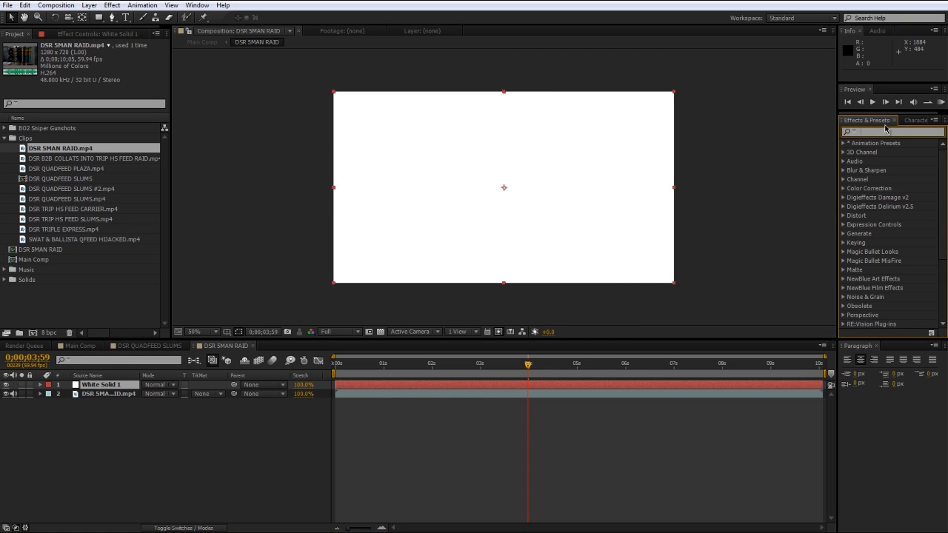
text(optical)
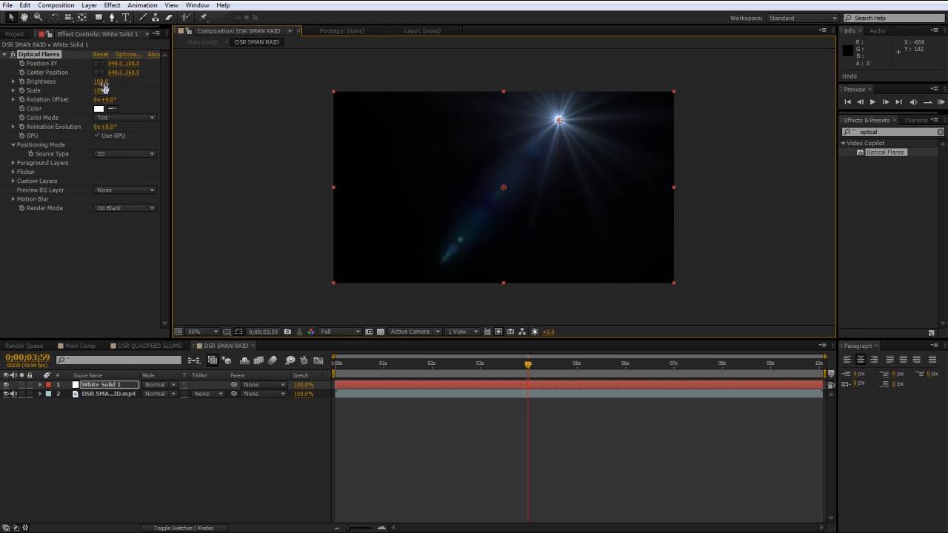
click(124, 208)
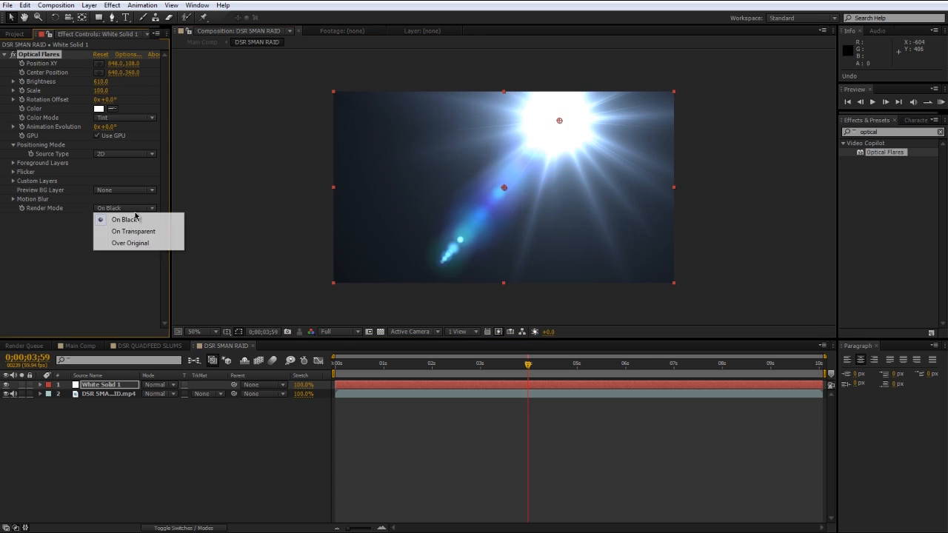
click(133, 231)
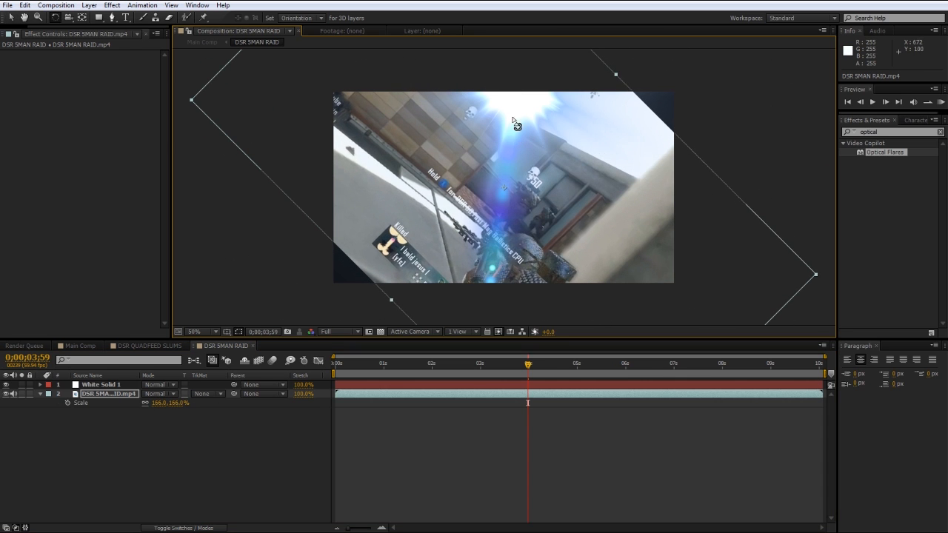
mouse_move(537, 127)
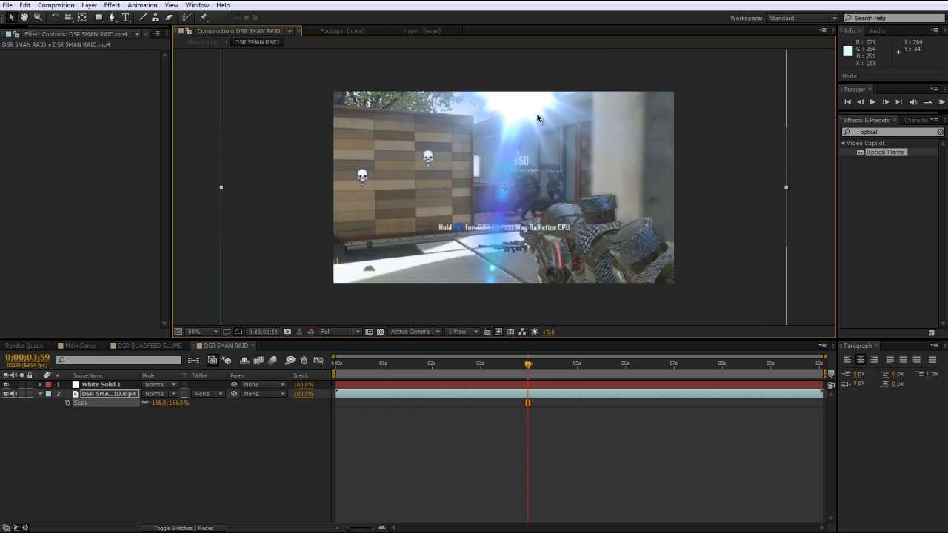
- Go back to the Main Comp timeline holding the nested DSR SMAN RAID layer
click(79, 346)
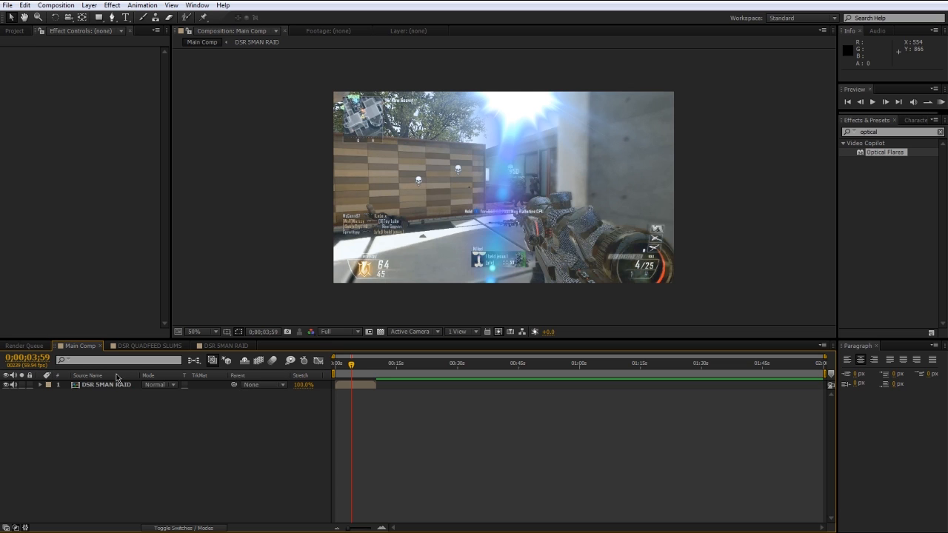
- Select the nested DSR SMAN RAID layer in Main Comp
click(106, 385)
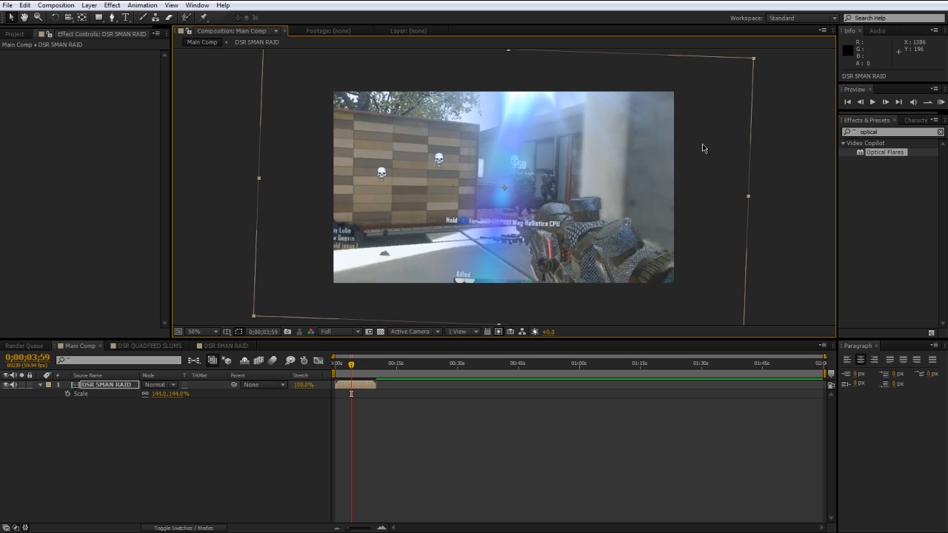
mouse_move(526, 172)
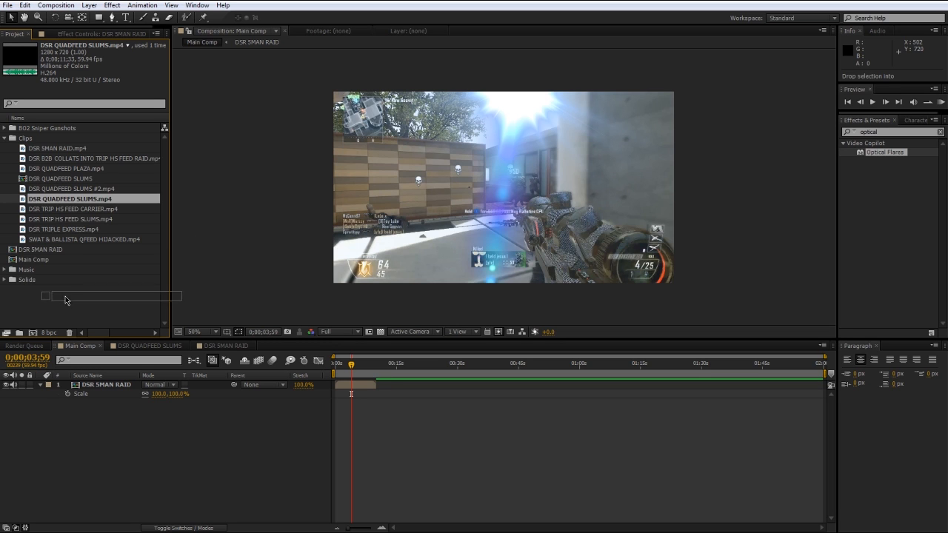
- Create DSR QUADFEED SLUMS 2 from its clip and switch between it and Main Comp
double_click(74, 188)
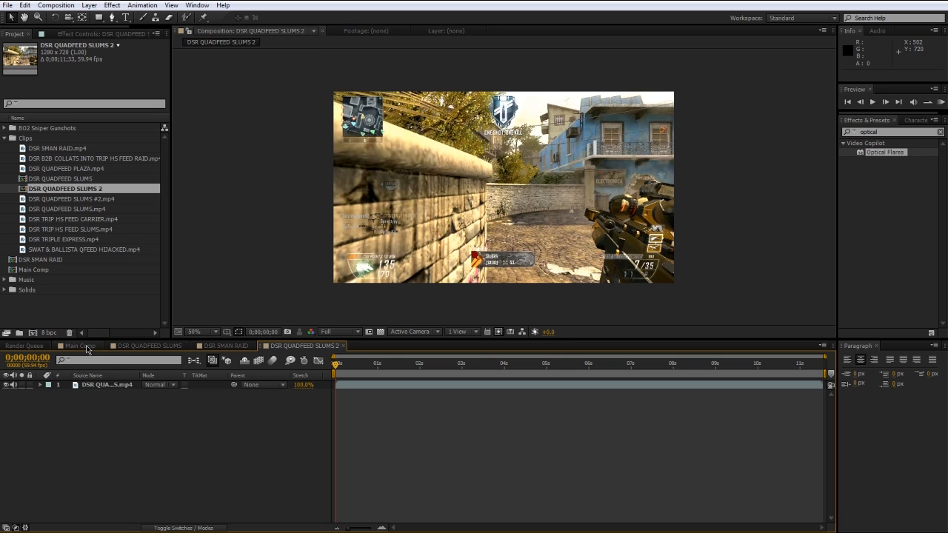
click(74, 346)
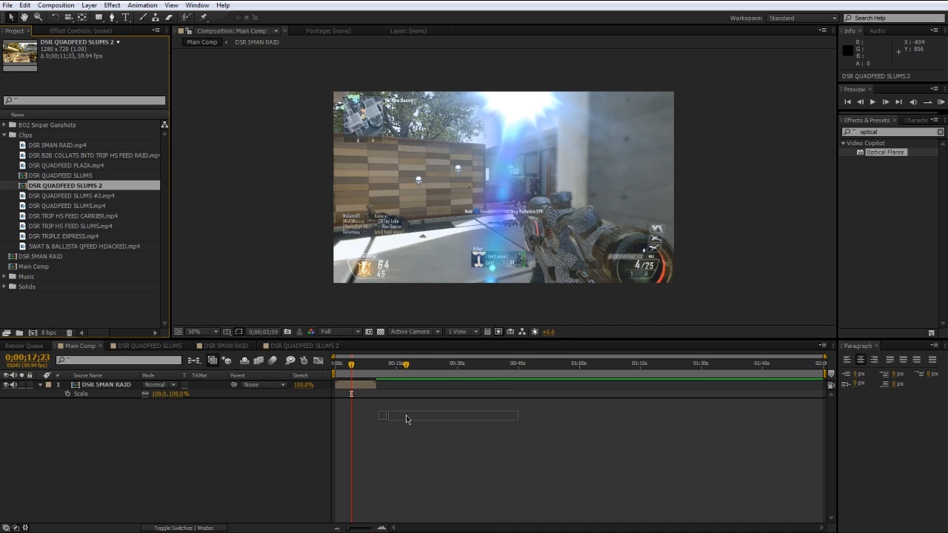
drag(66, 185, 430, 402)
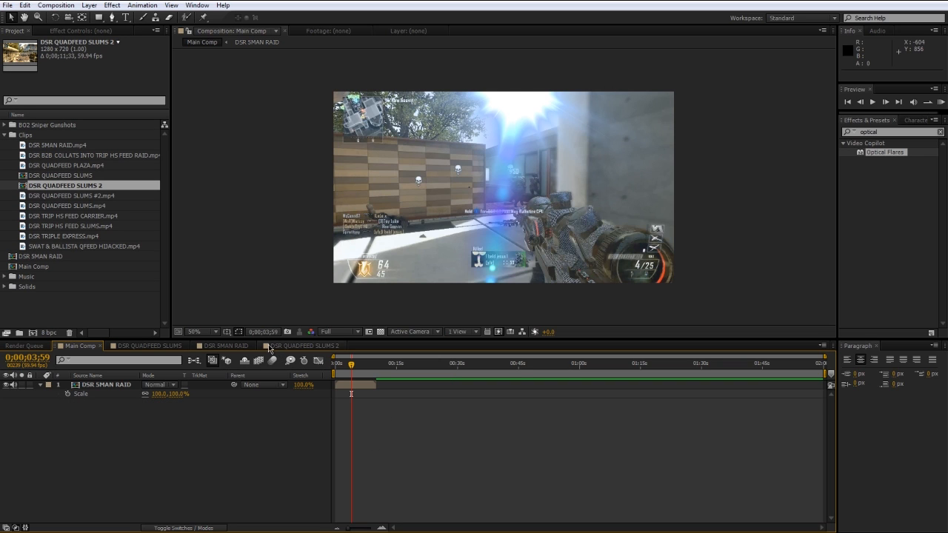
click(303, 346)
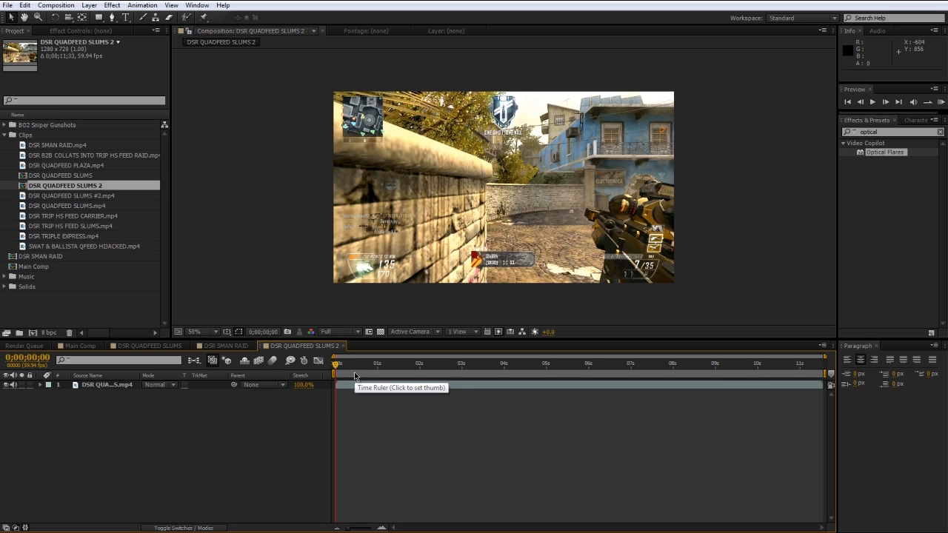
mouse_move(364, 369)
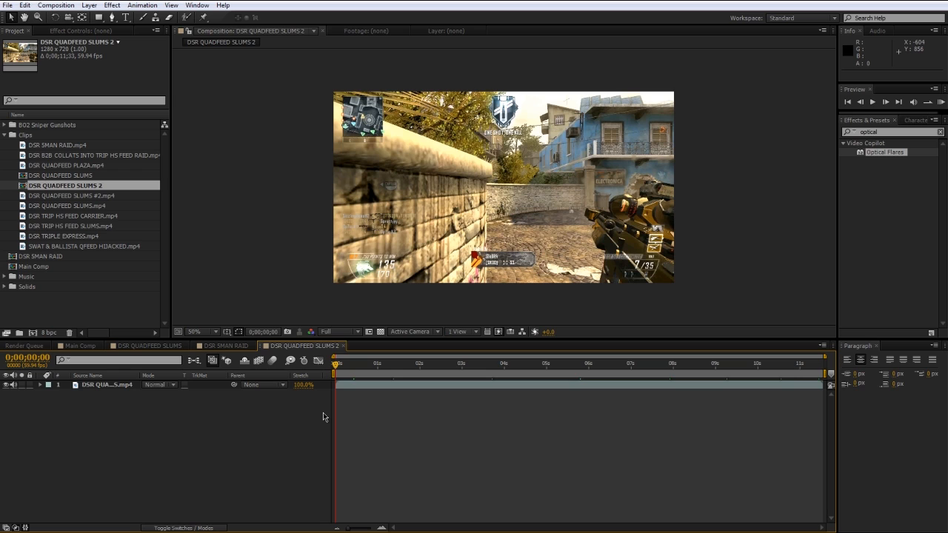
click(76, 346)
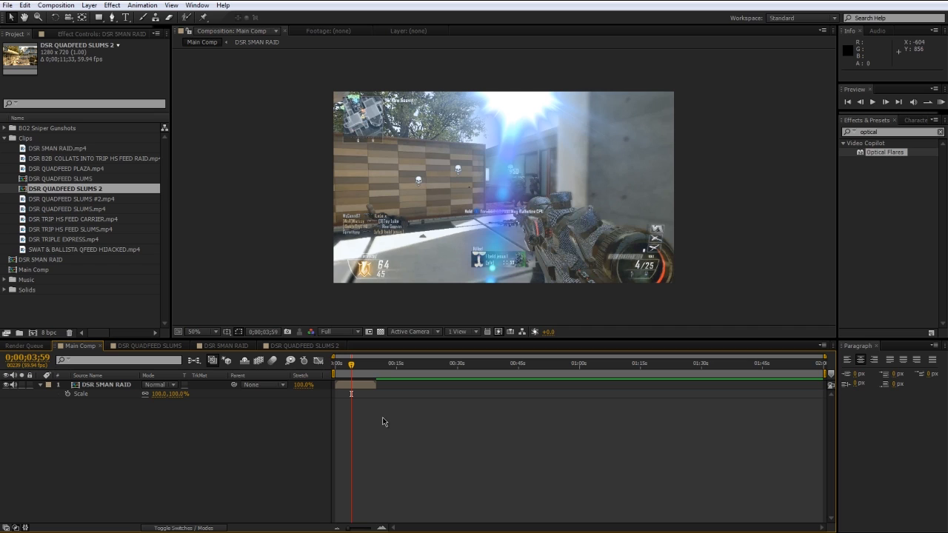
mouse_move(86, 307)
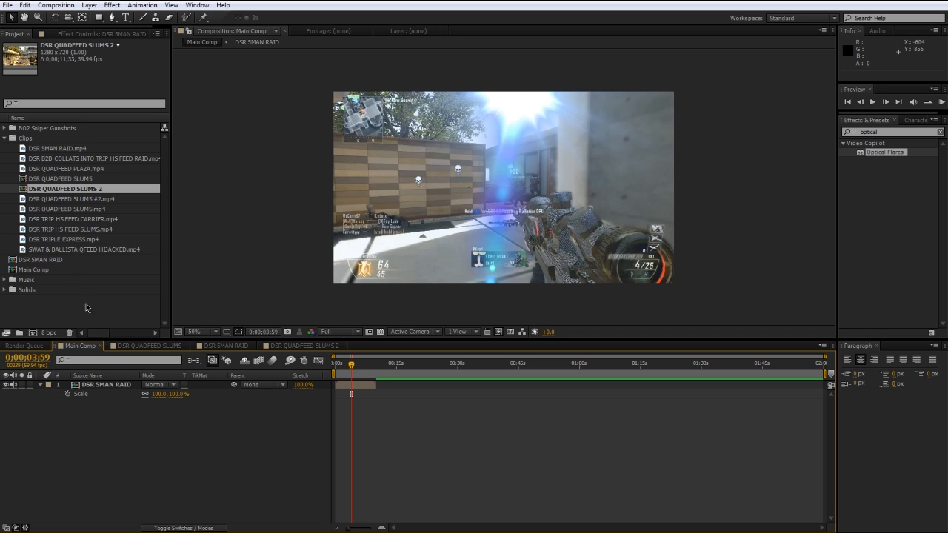
mouse_move(234, 408)
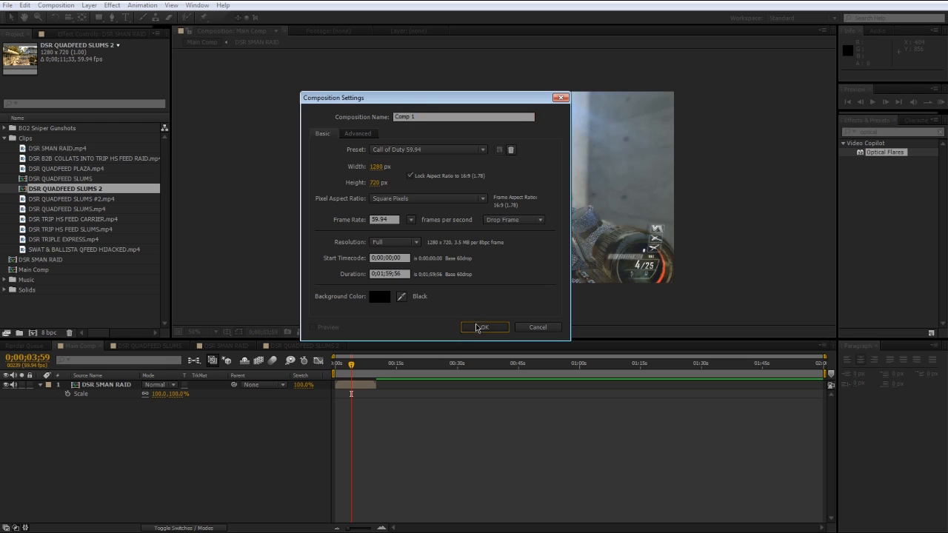
- Confirm the new 1280×720, 59.94 fps Comp 1 with the Call of Duty preset
click(485, 327)
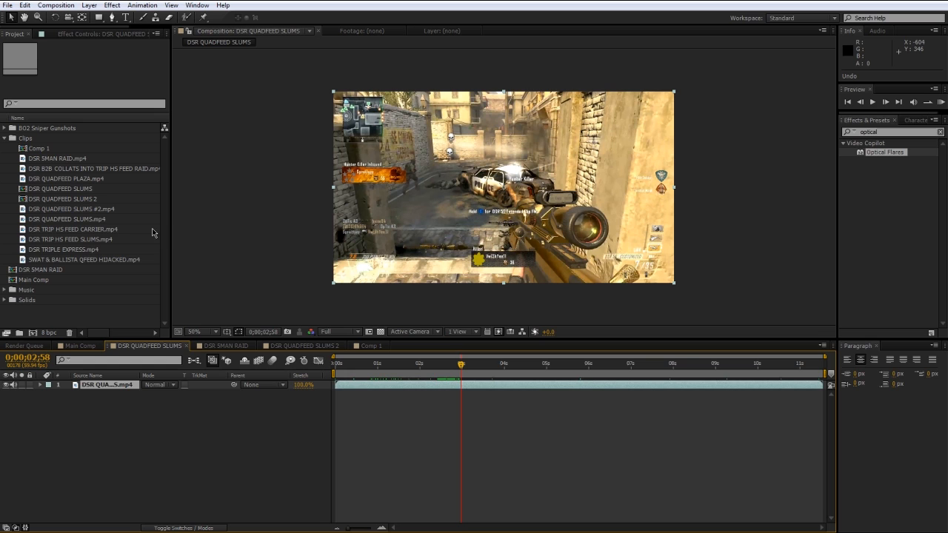
- Build a comp from DSR TRIP HS FEED SLUMS.mp4 and select its clip layer
click(75, 238)
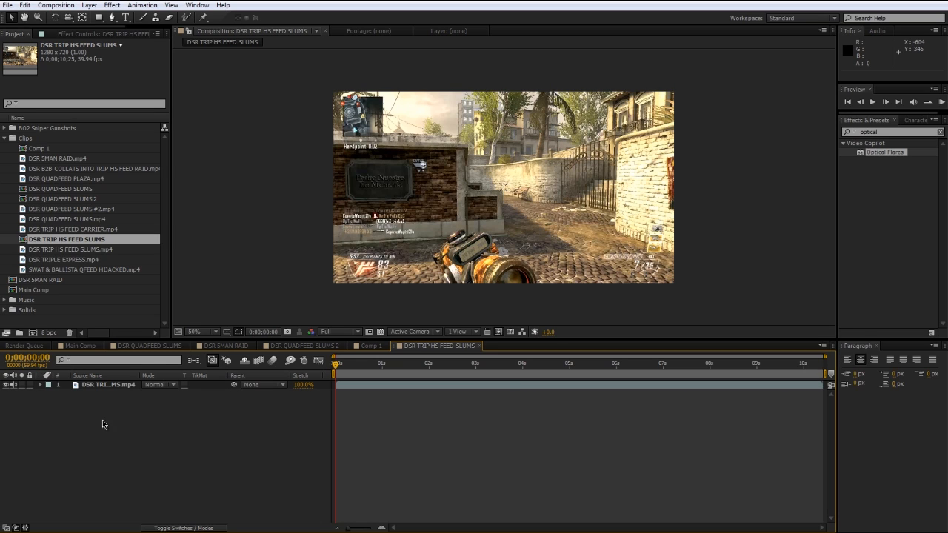
click(107, 384)
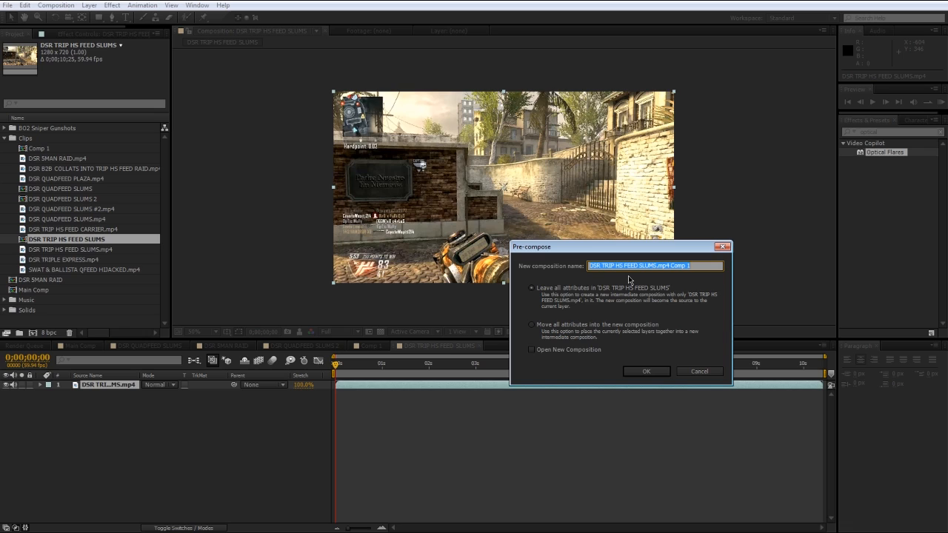
mouse_move(200, 400)
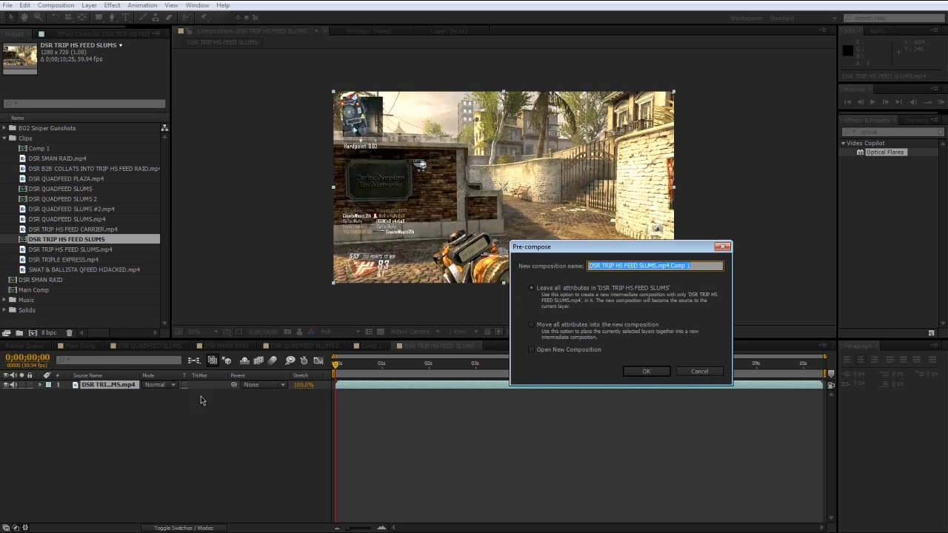
mouse_move(316, 412)
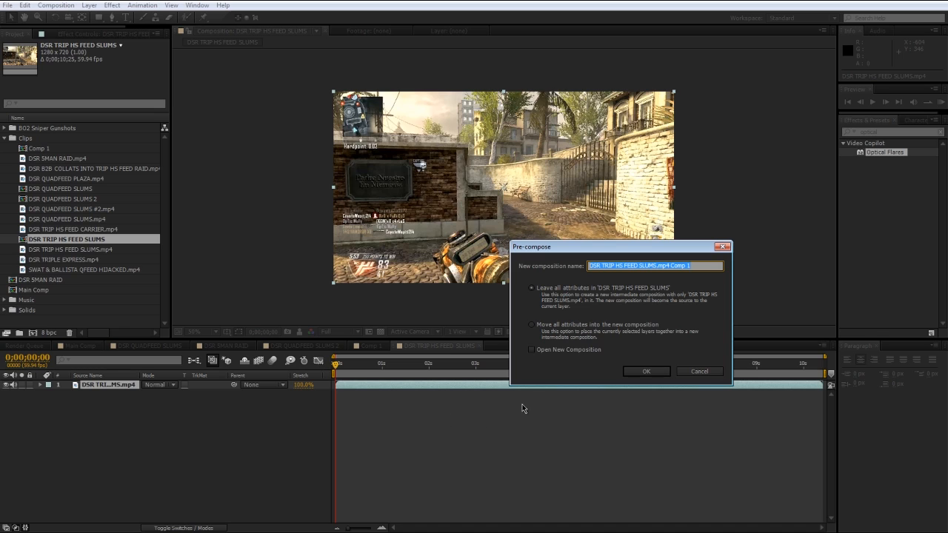
mouse_move(543, 288)
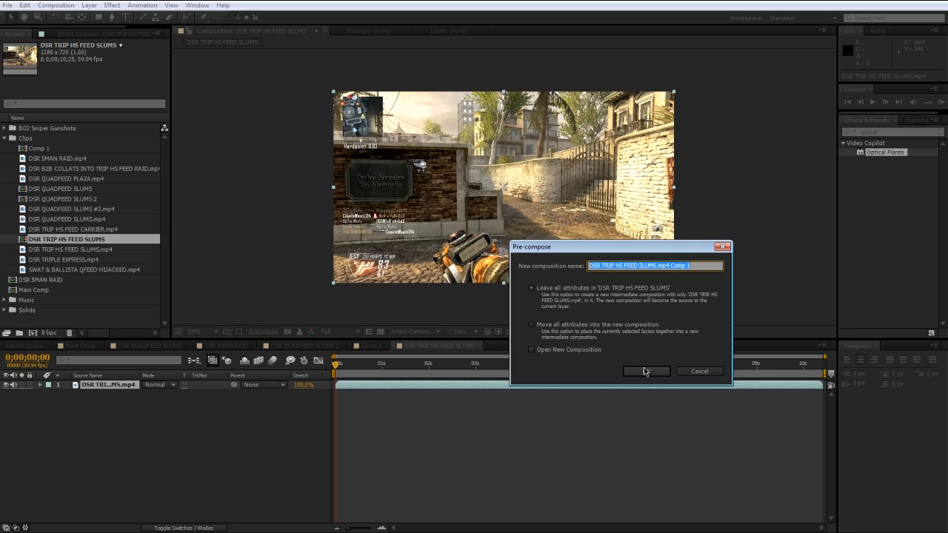
- Pre-compose with 'Leave all attributes' and the default name DSR TRIP HS FEED SLUMS.mp4 Comp 1
click(646, 371)
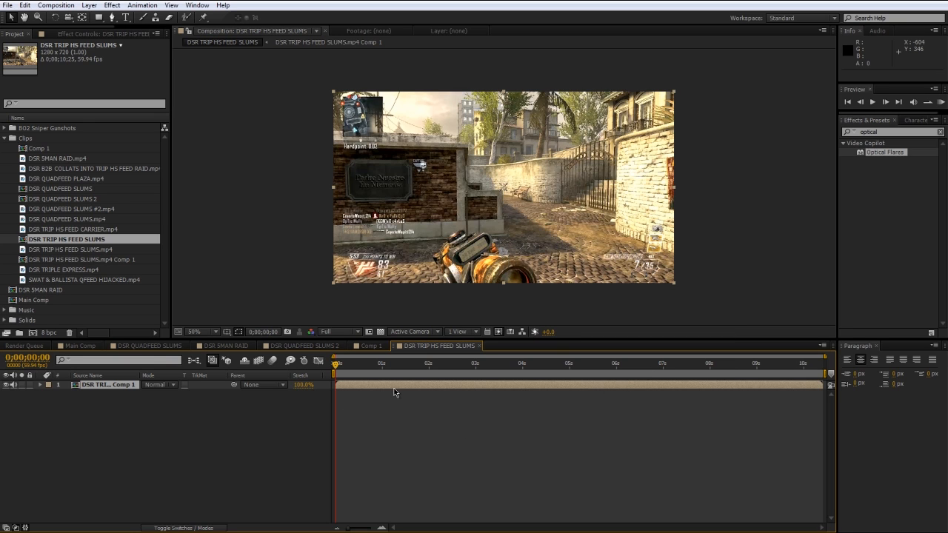
- Select the DSR TRIP HS FEED SLUMS.mp4 Comp 1 layer and open the nested comp
click(107, 385)
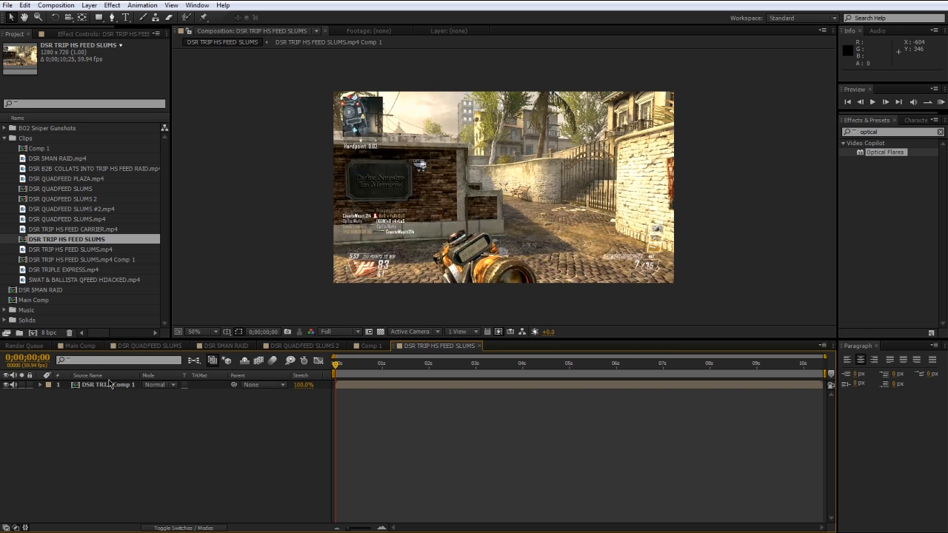
double_click(84, 255)
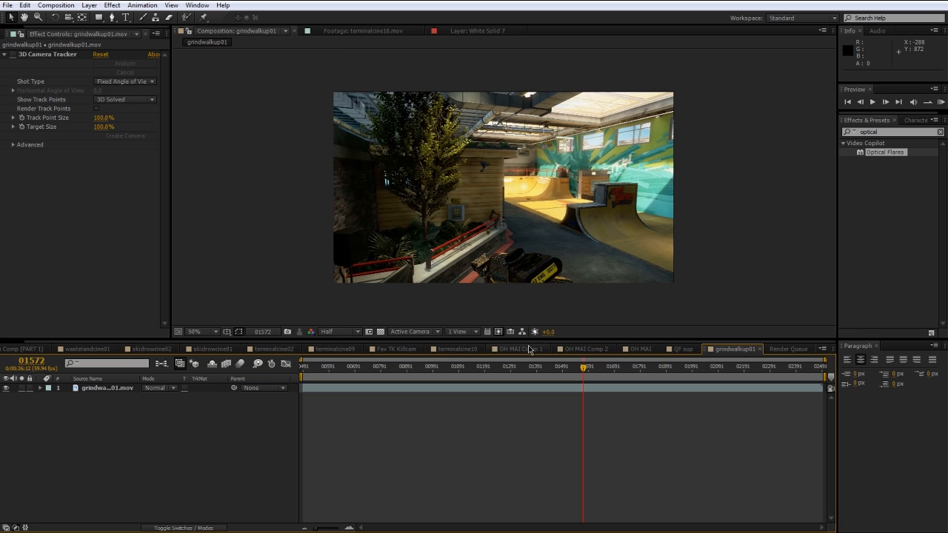
- Browse Fav TK Killcam, terminalcine09 and skidrowcine01, ending on Main Comp (PART 1)
click(395, 349)
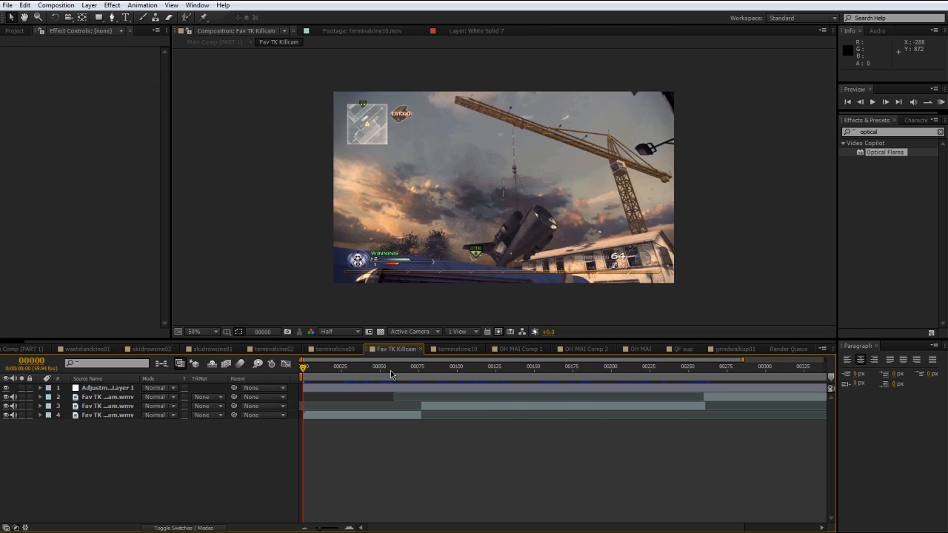
click(332, 349)
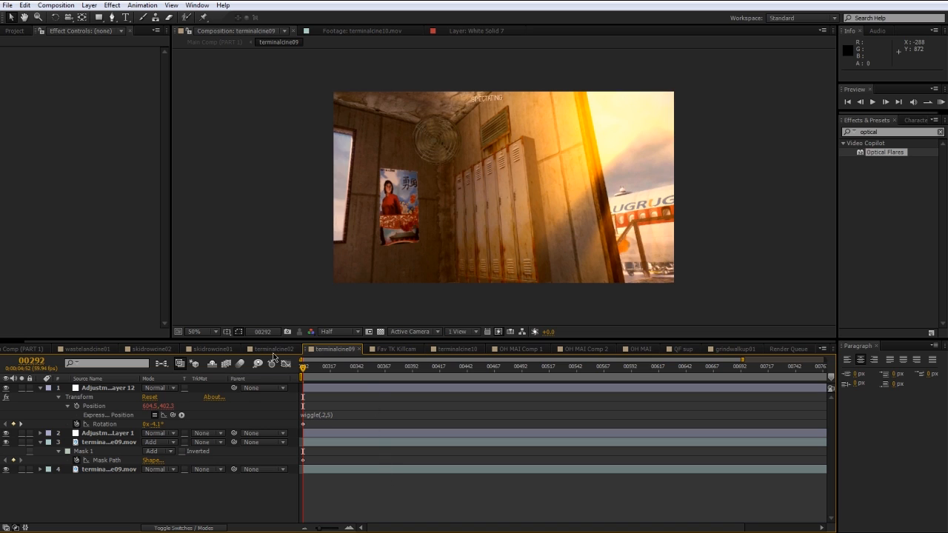
click(273, 349)
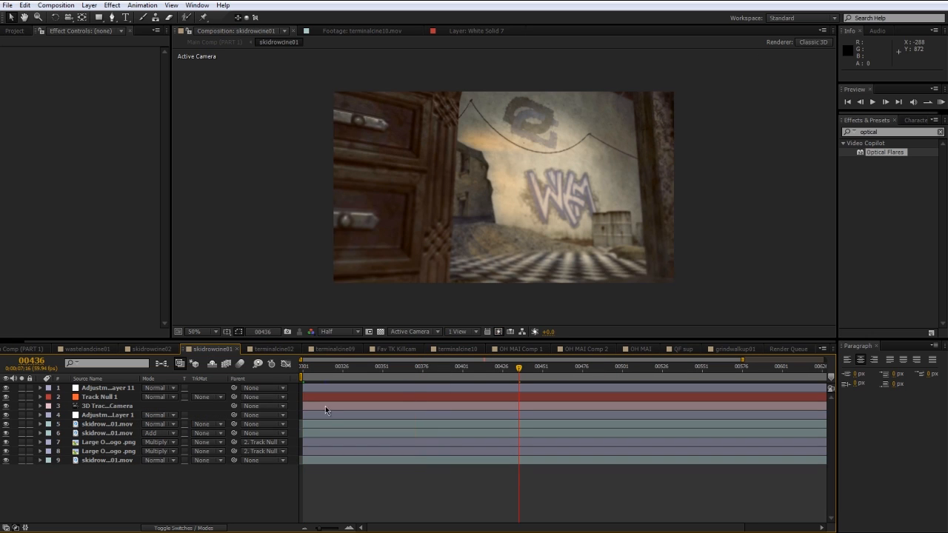
click(108, 442)
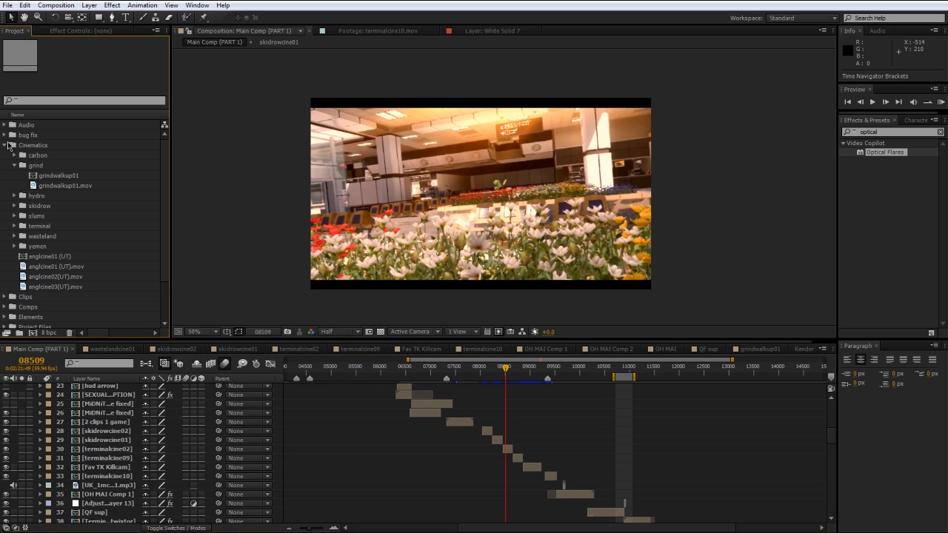
- Collapse Cinematics and expand Comps to list Main Comp (PART 1), OH MAI comps, hud arrow
click(6, 145)
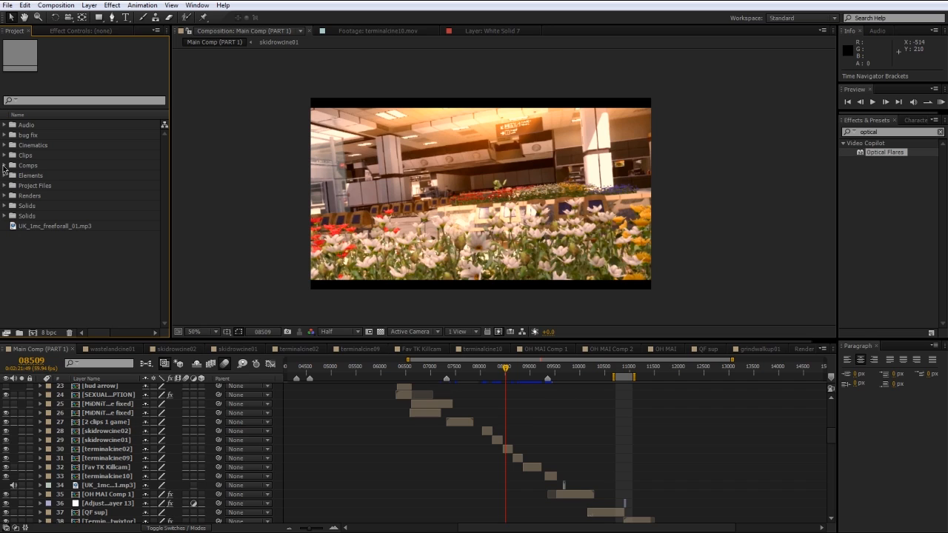
click(6, 165)
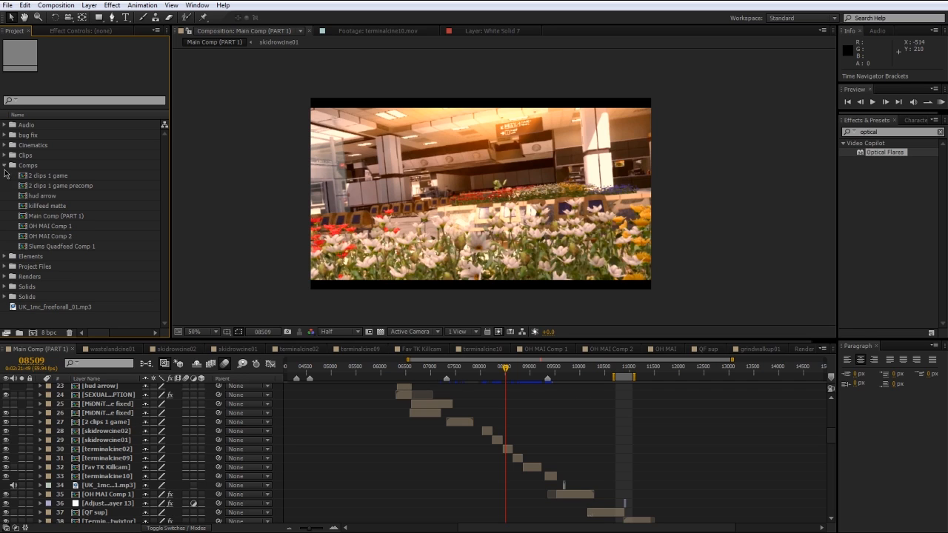